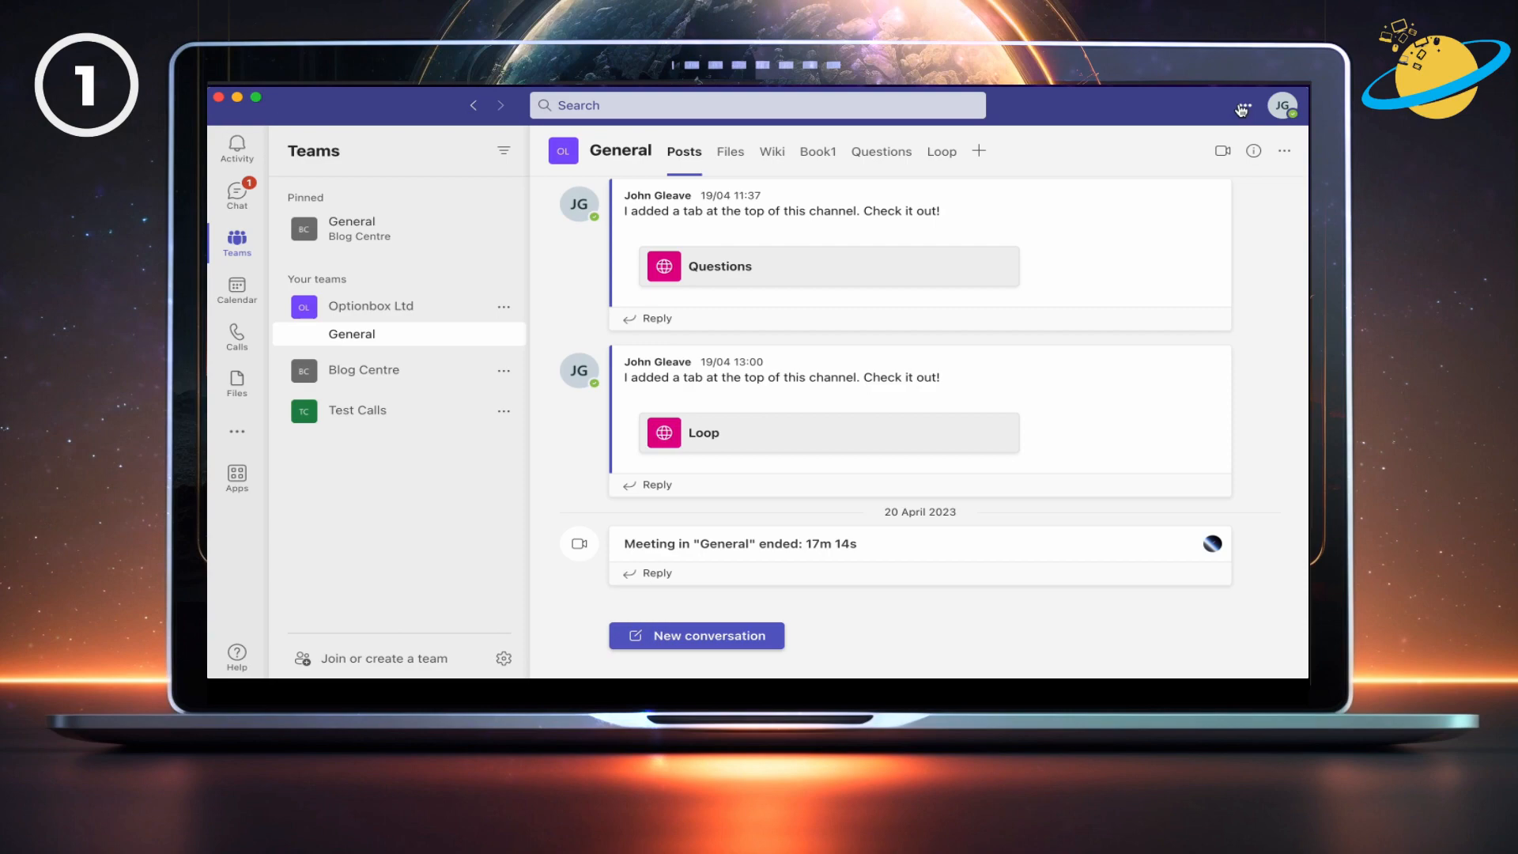
# Open Teams Settings from the ••• menu beside the profile picture.
pyautogui.click(1242, 104)
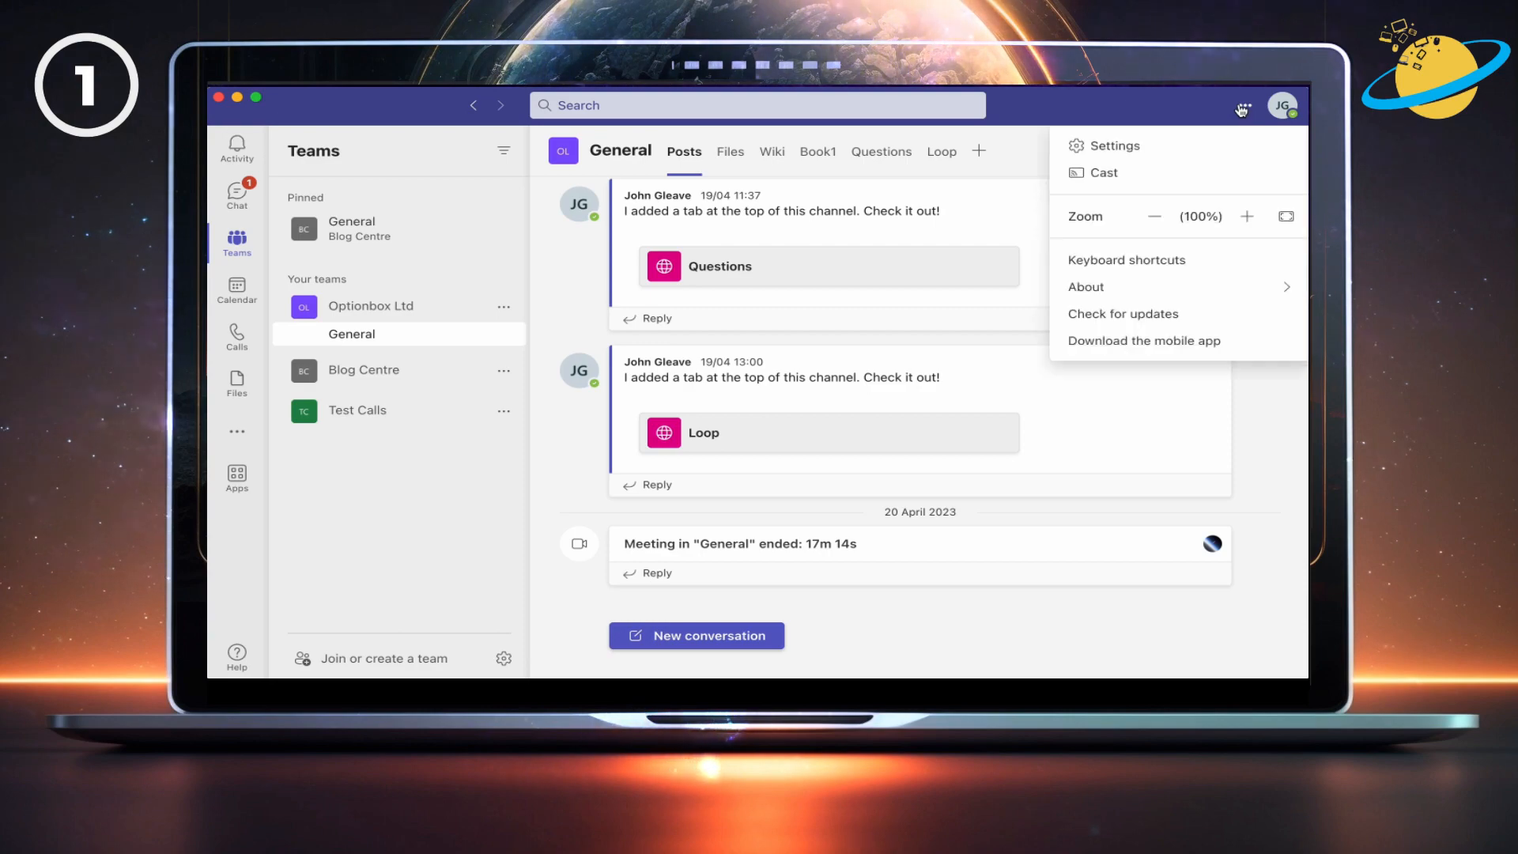
pyautogui.moveTo(1113, 145)
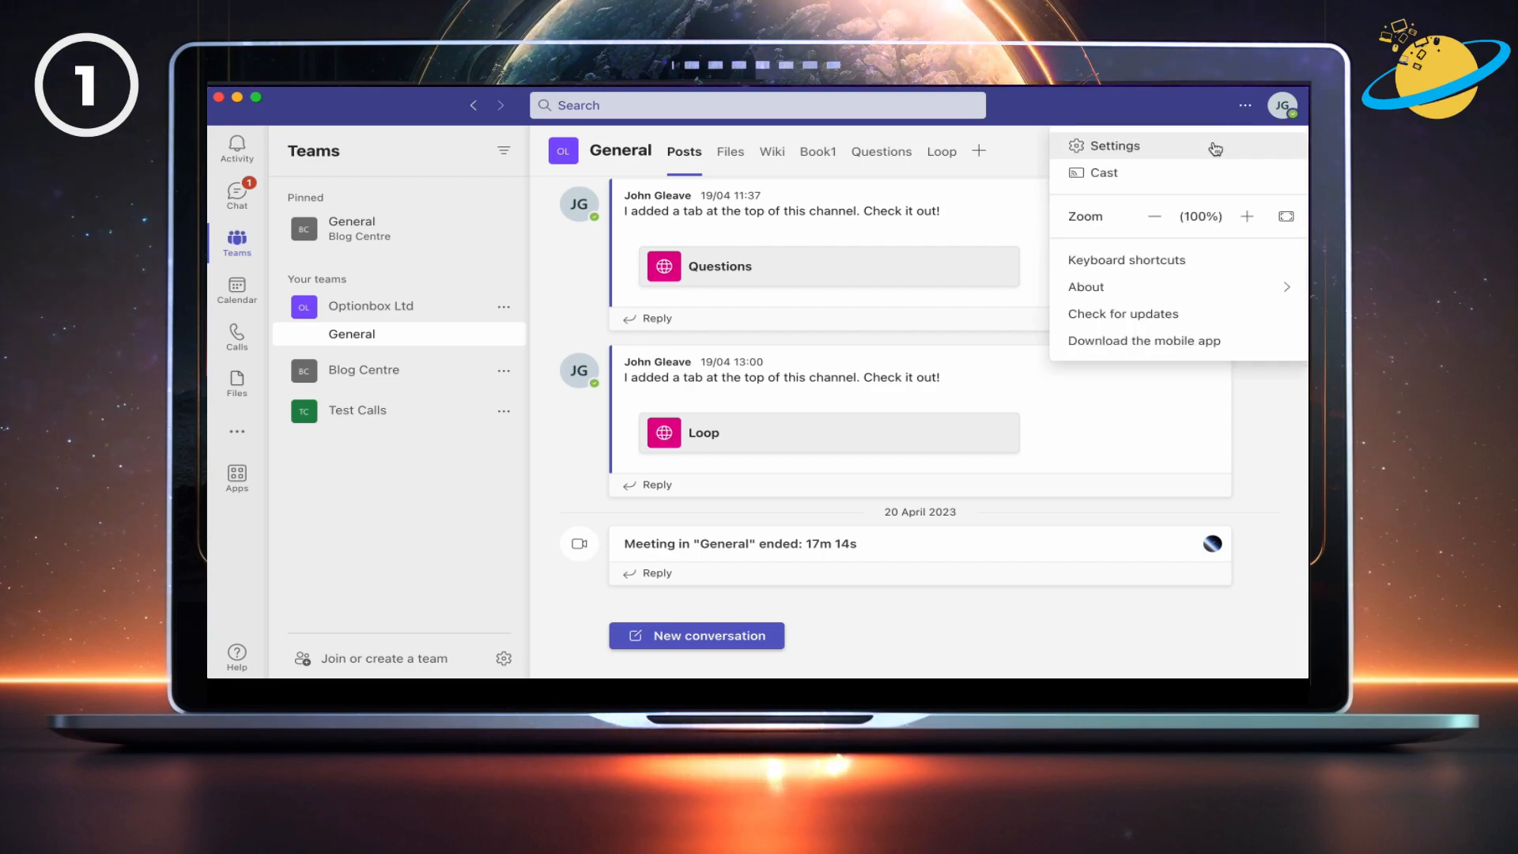
pyautogui.click(1113, 145)
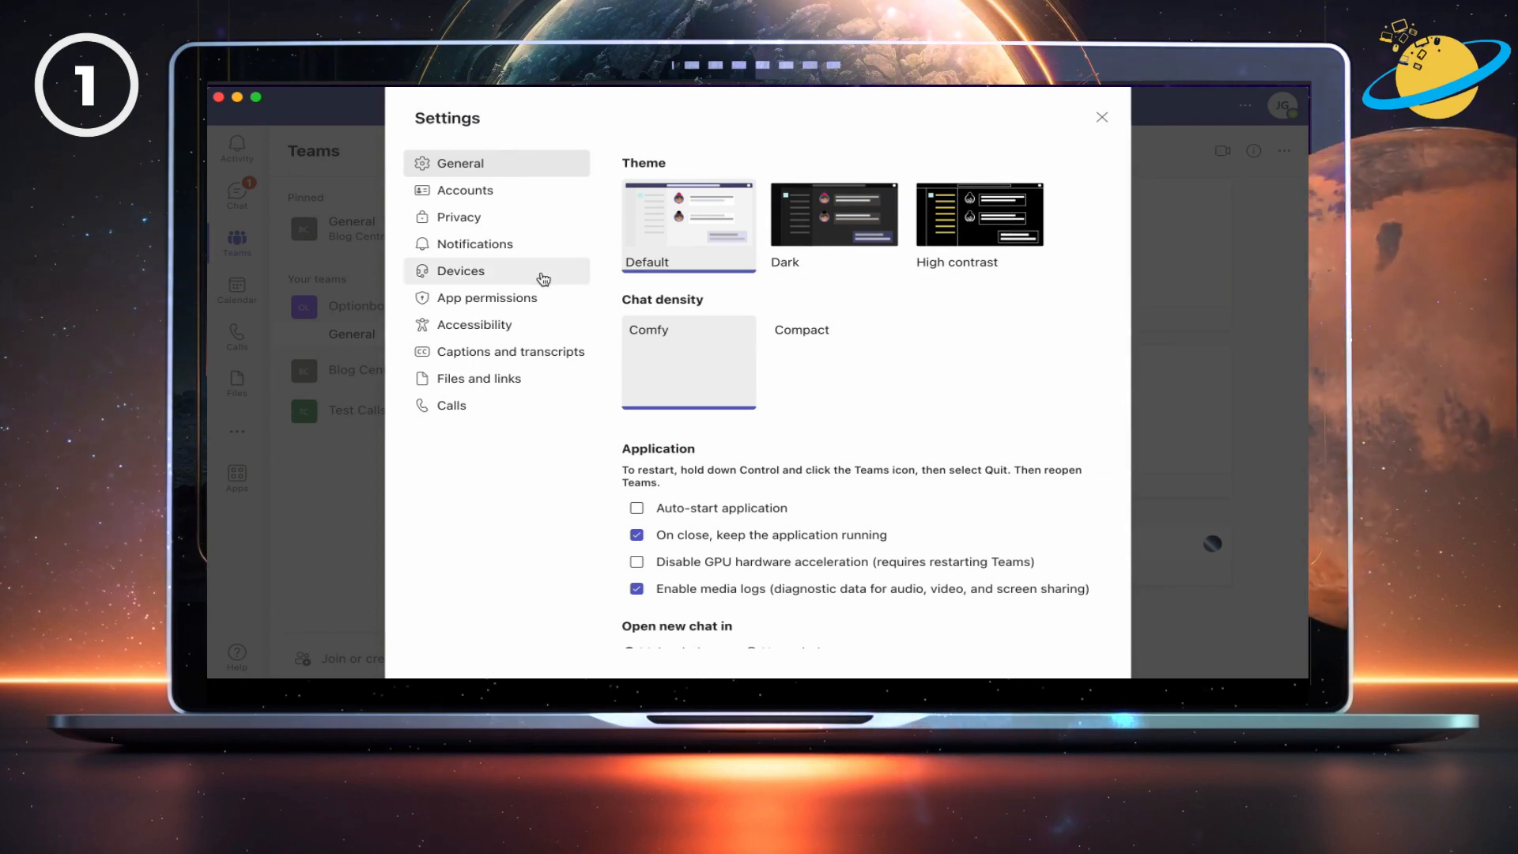
# Go to the Devices page in Settings and start an Echo test call.
pyautogui.click(461, 270)
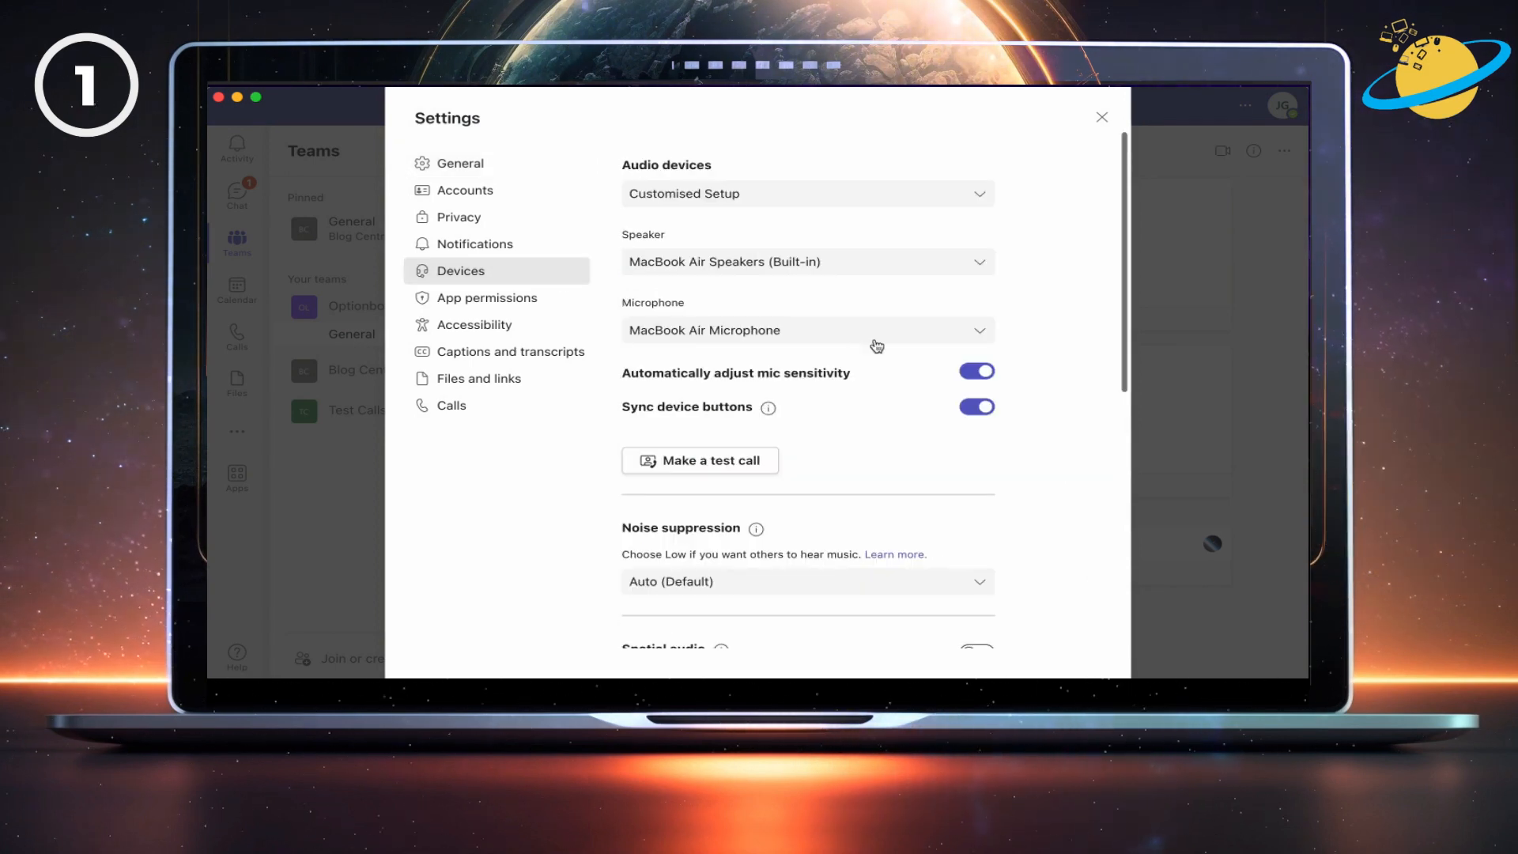
pyautogui.moveTo(1034, 381)
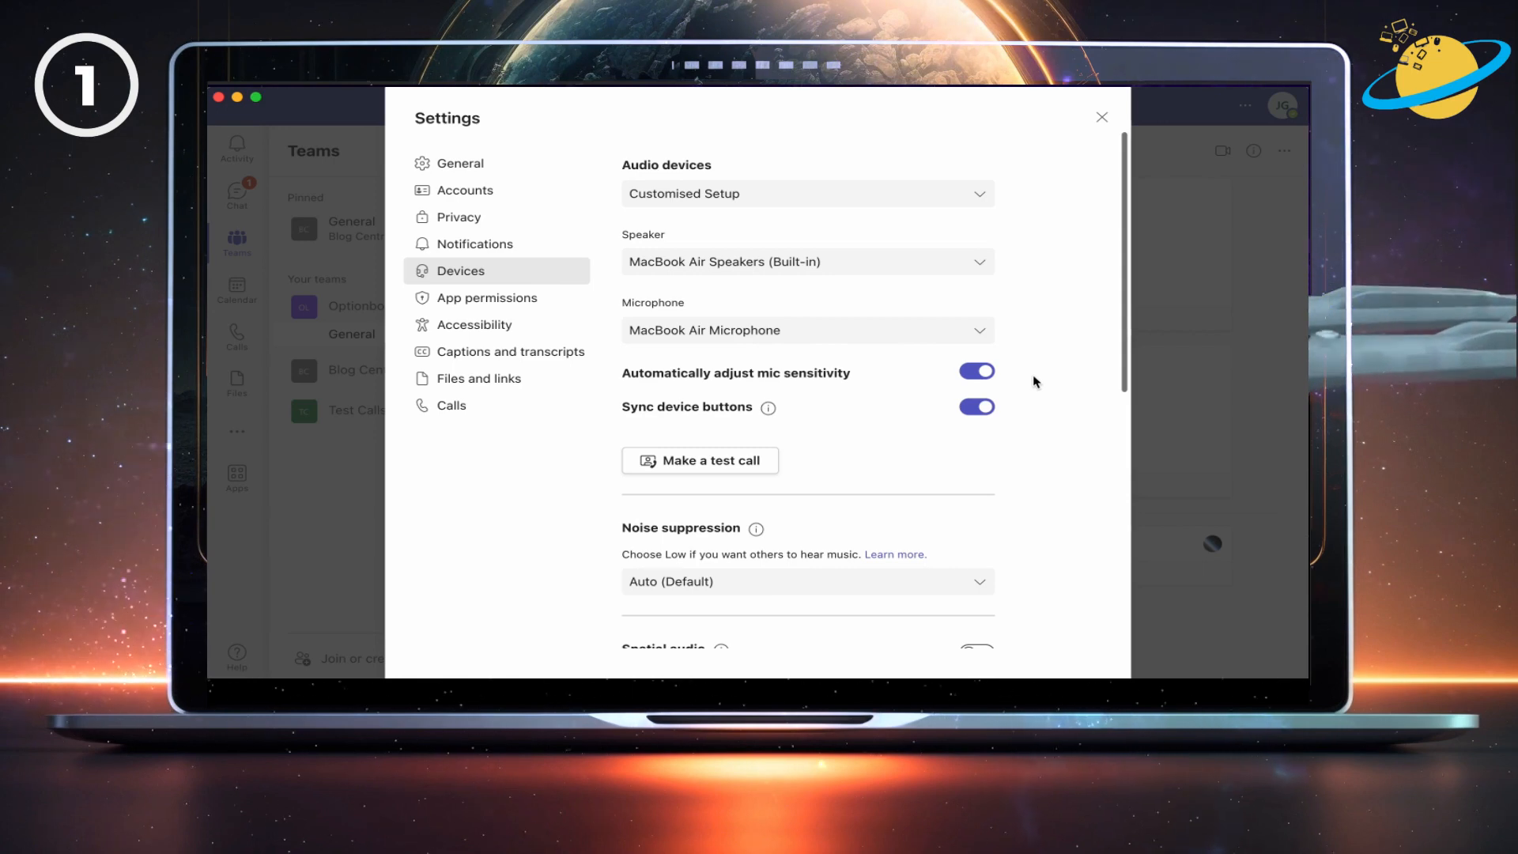
pyautogui.scroll(-3)
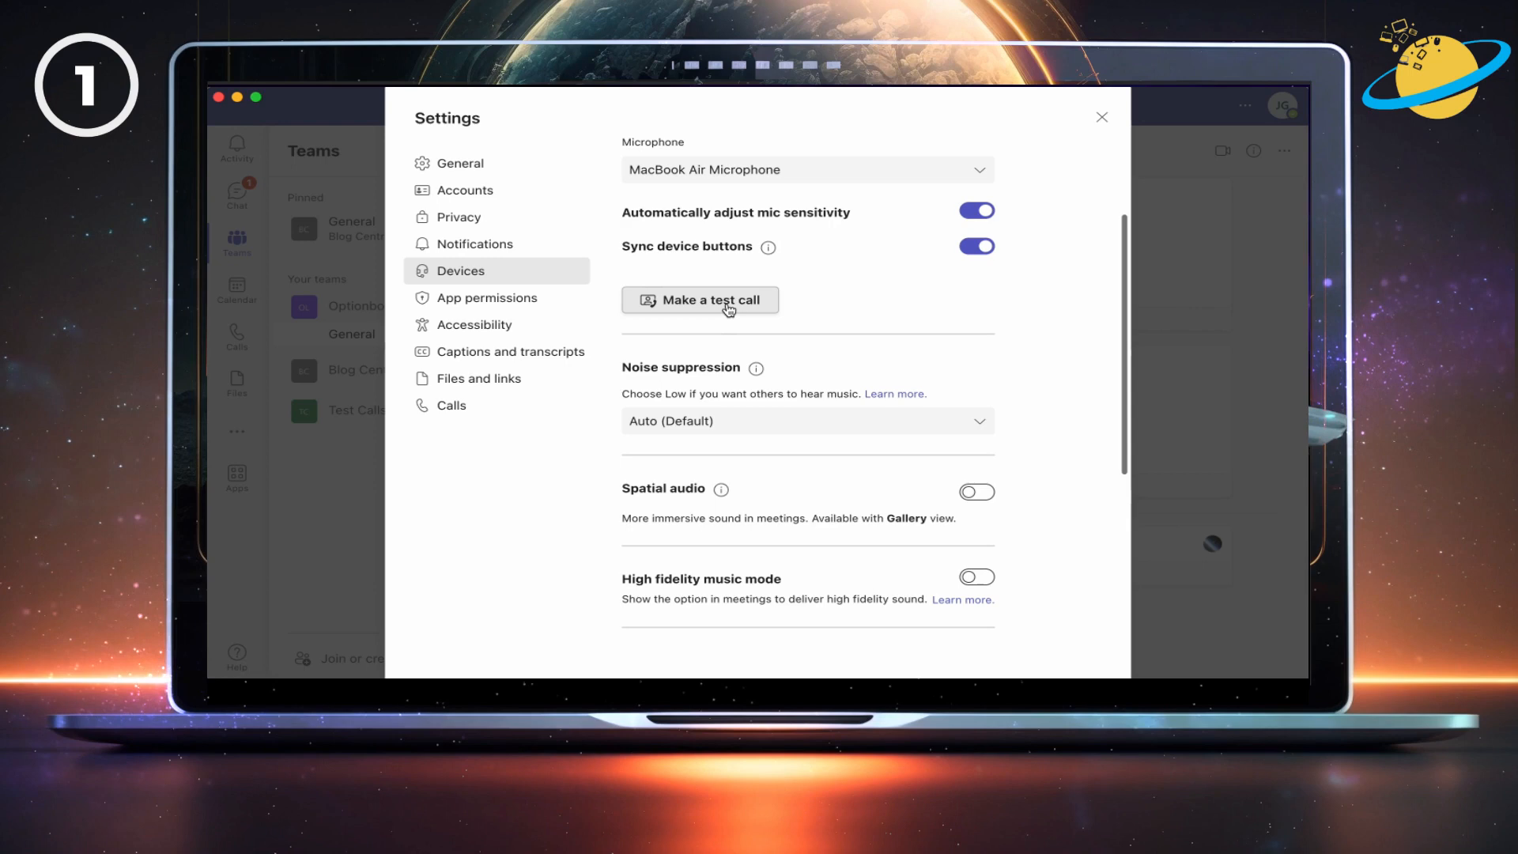
pyautogui.click(700, 299)
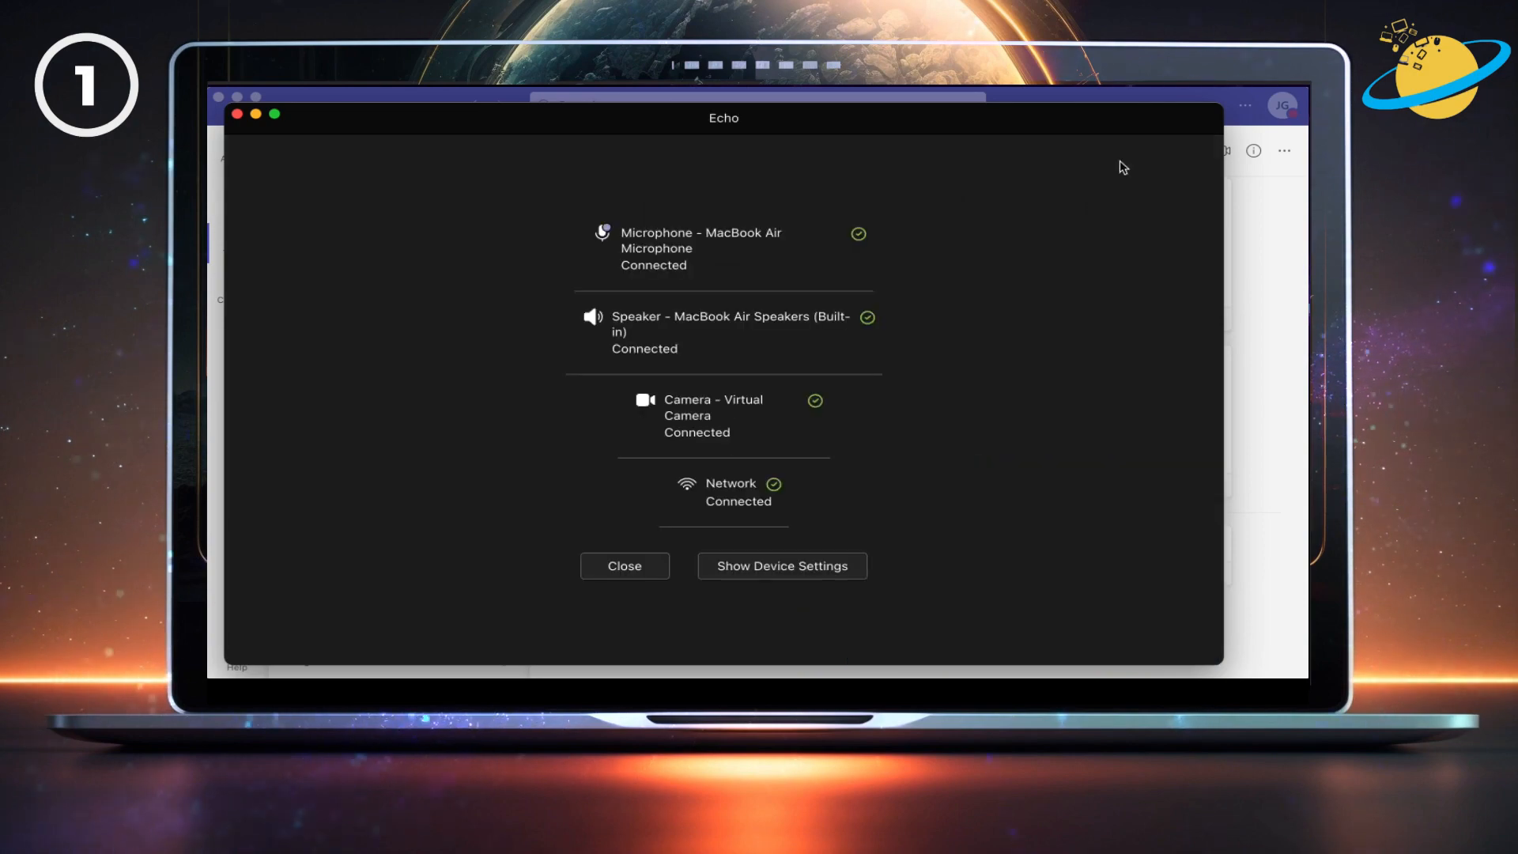
pyautogui.moveTo(1126, 577)
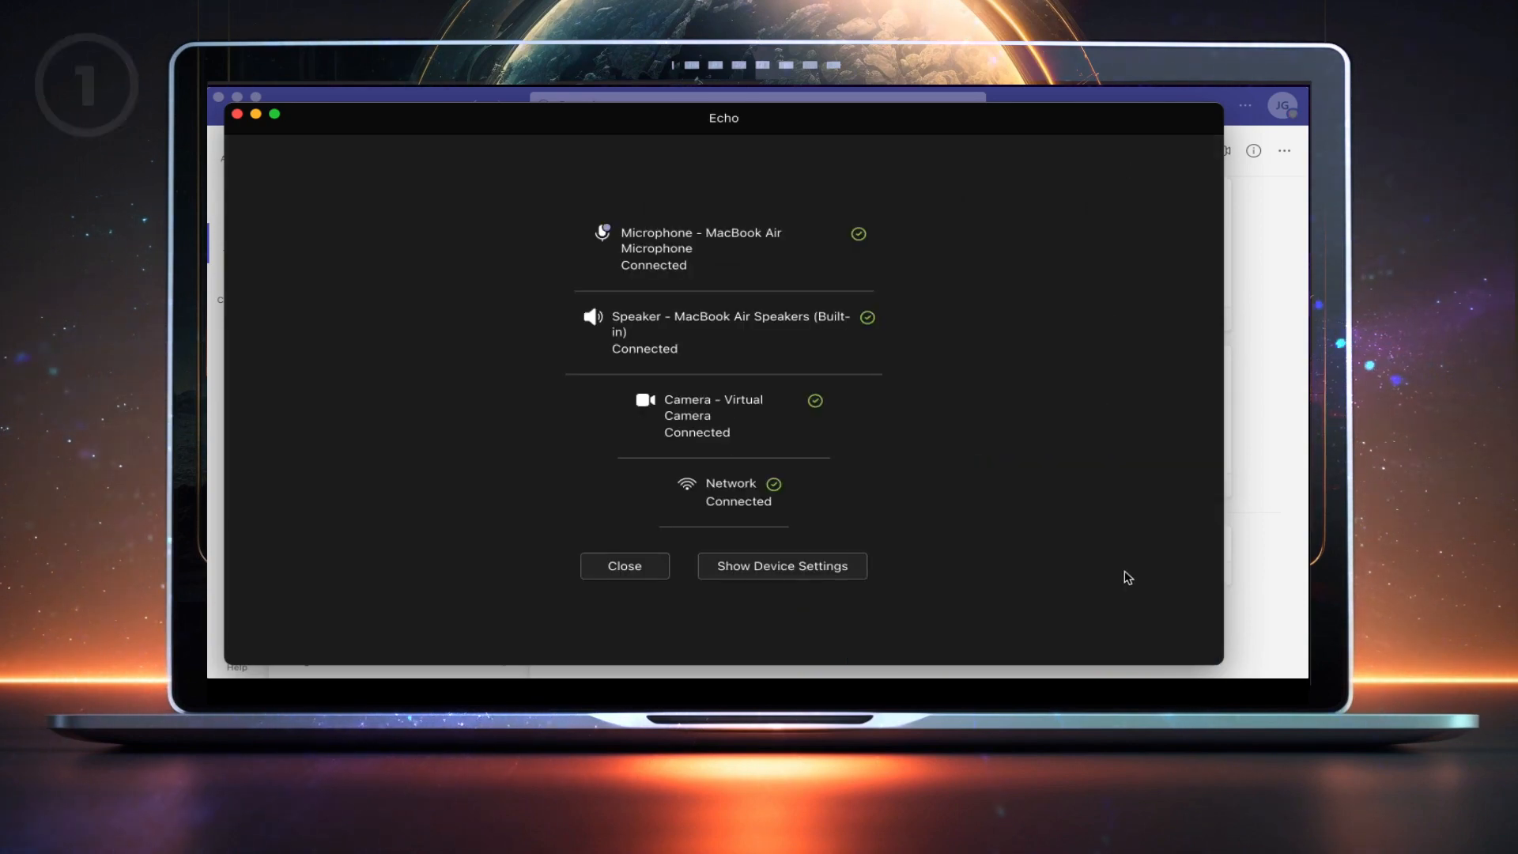
# Close the Echo results showing microphone, speaker, Virtual Camera and network connected.
pyautogui.click(624, 565)
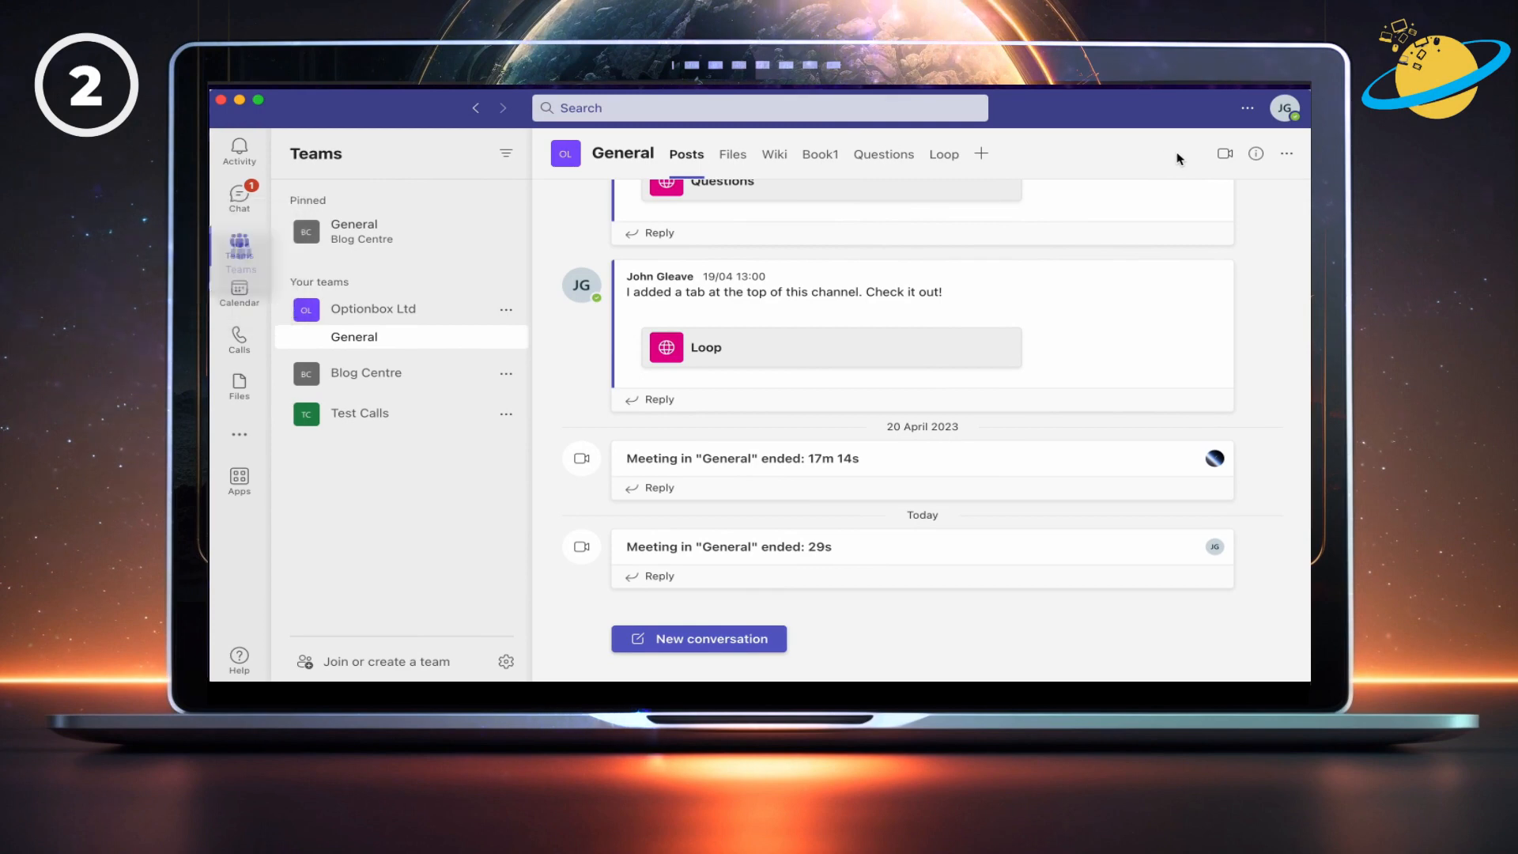
# Start a Meet now meeting in the General channel with the camera on.
pyautogui.click(1224, 153)
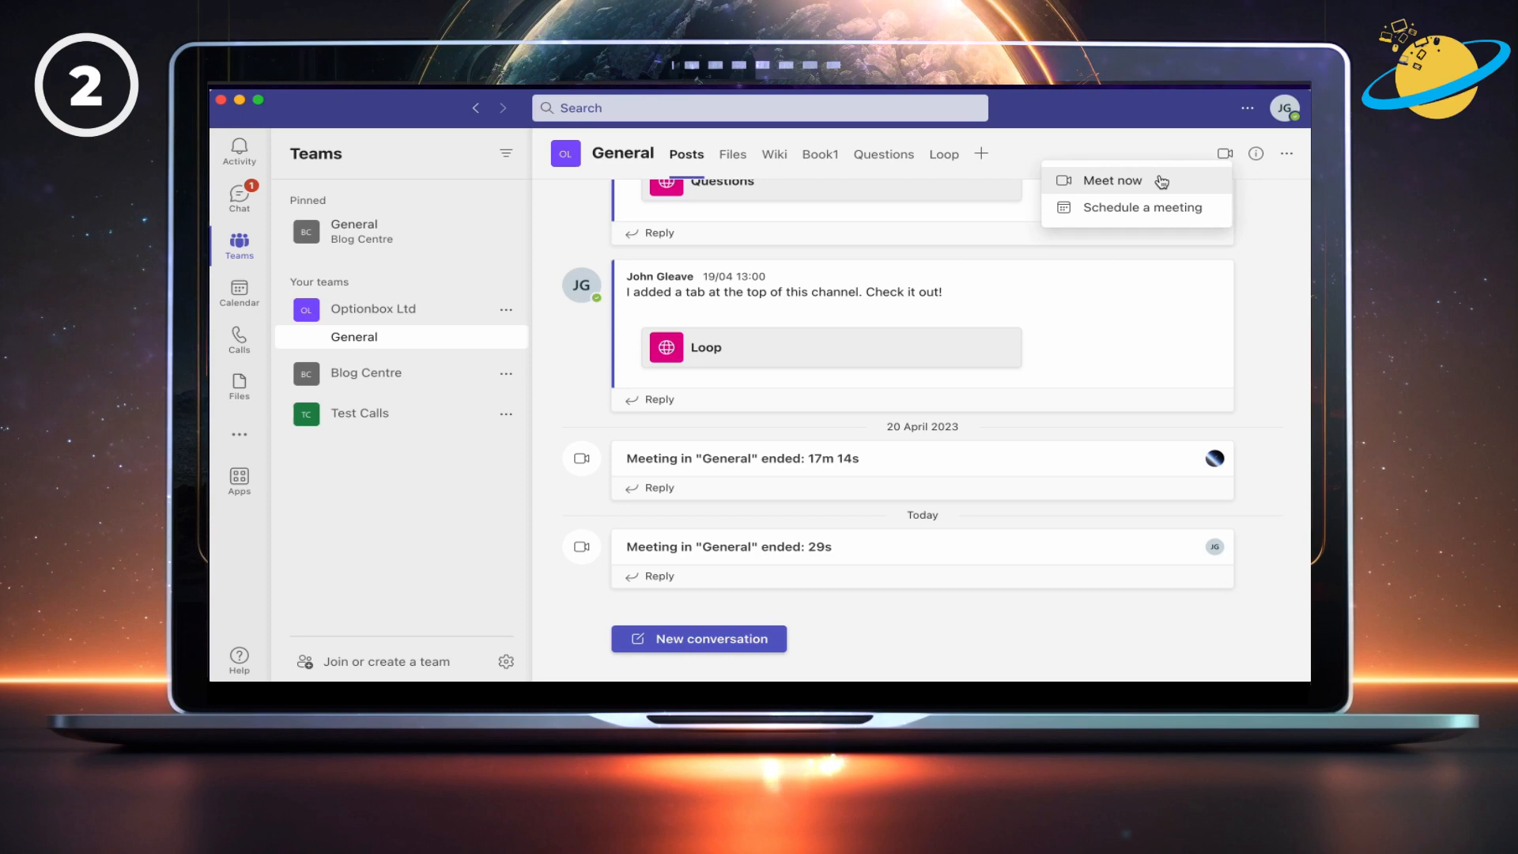
pyautogui.click(1111, 181)
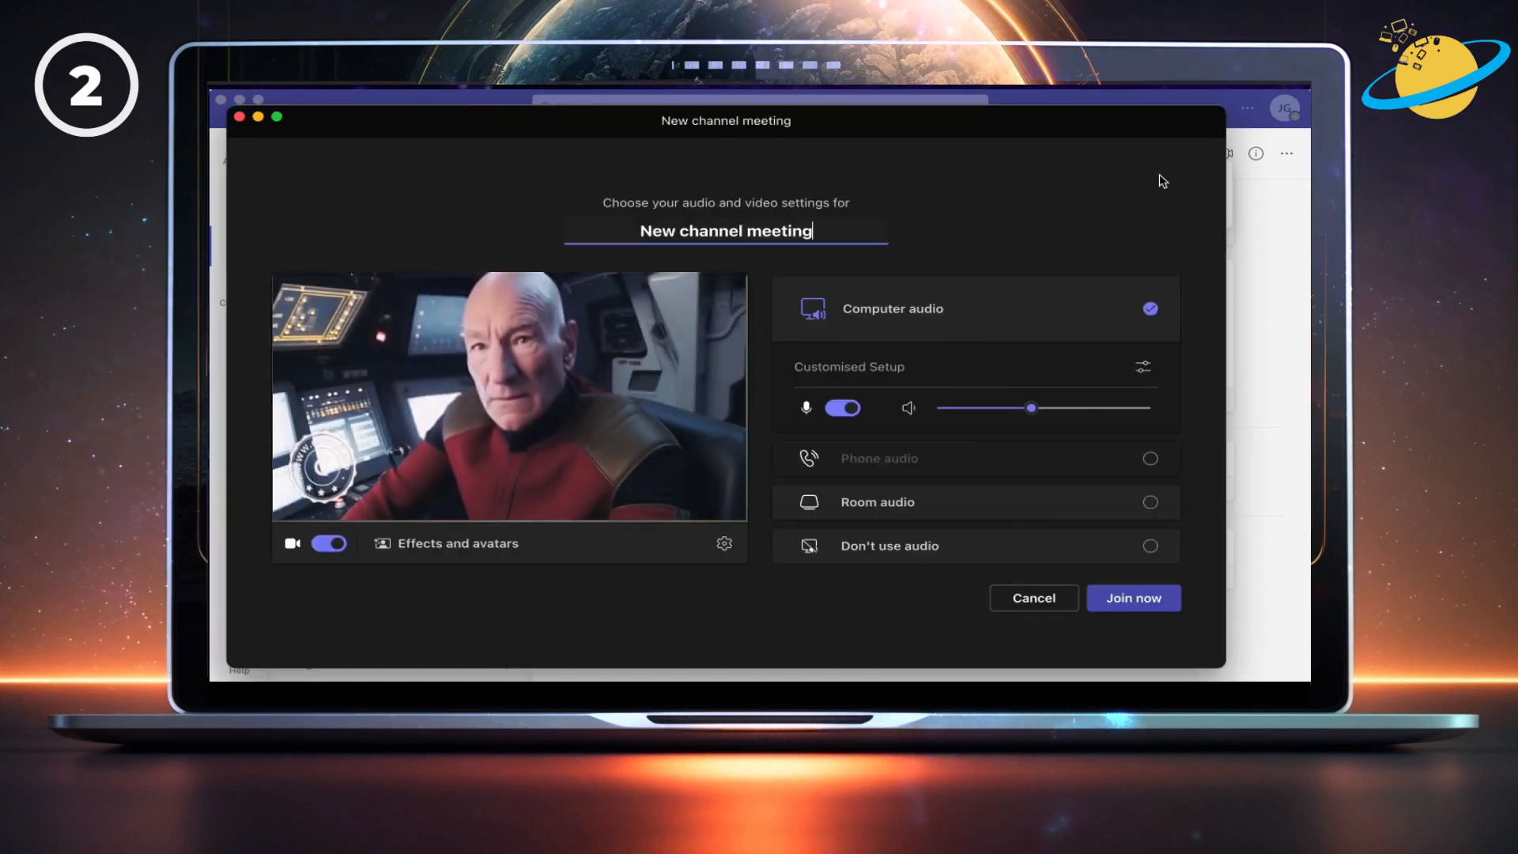
pyautogui.click(1133, 598)
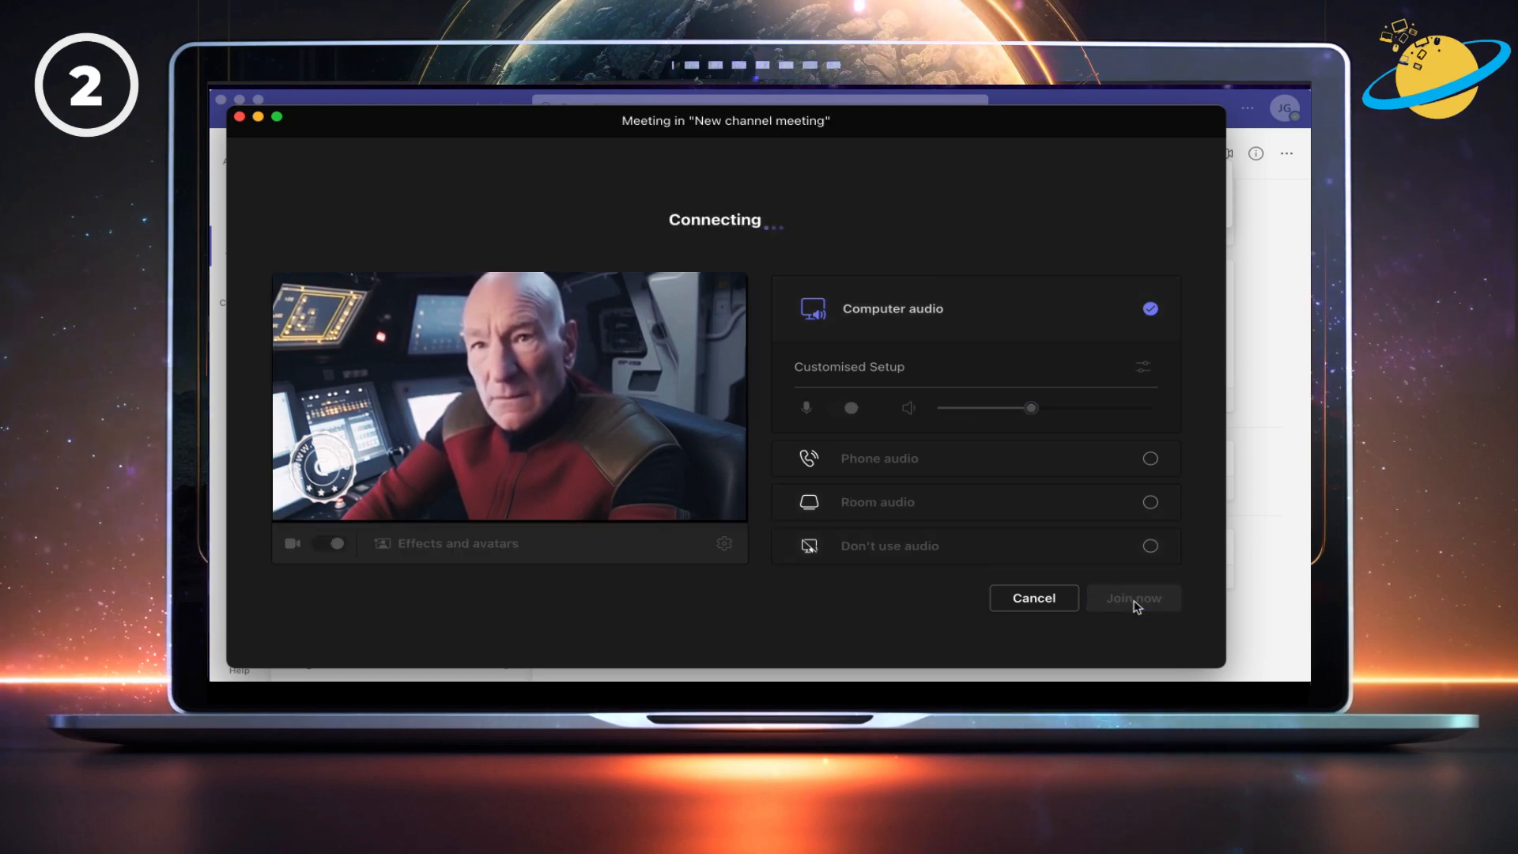
# Join the channel meeting and dismiss the Invite people prompt to view the camera feed.
pyautogui.click(1133, 598)
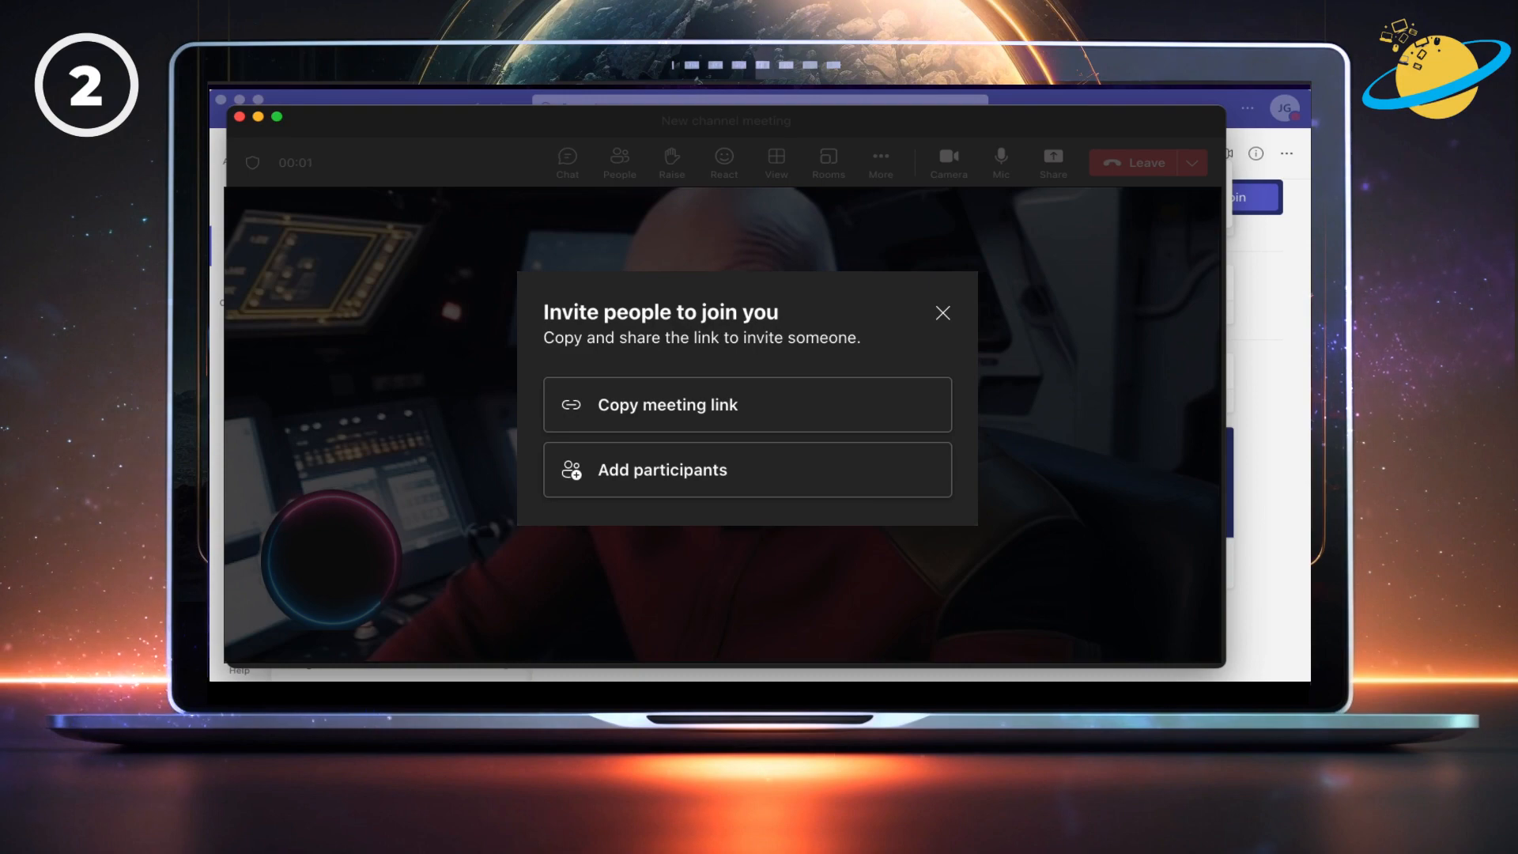
pyautogui.click(940, 312)
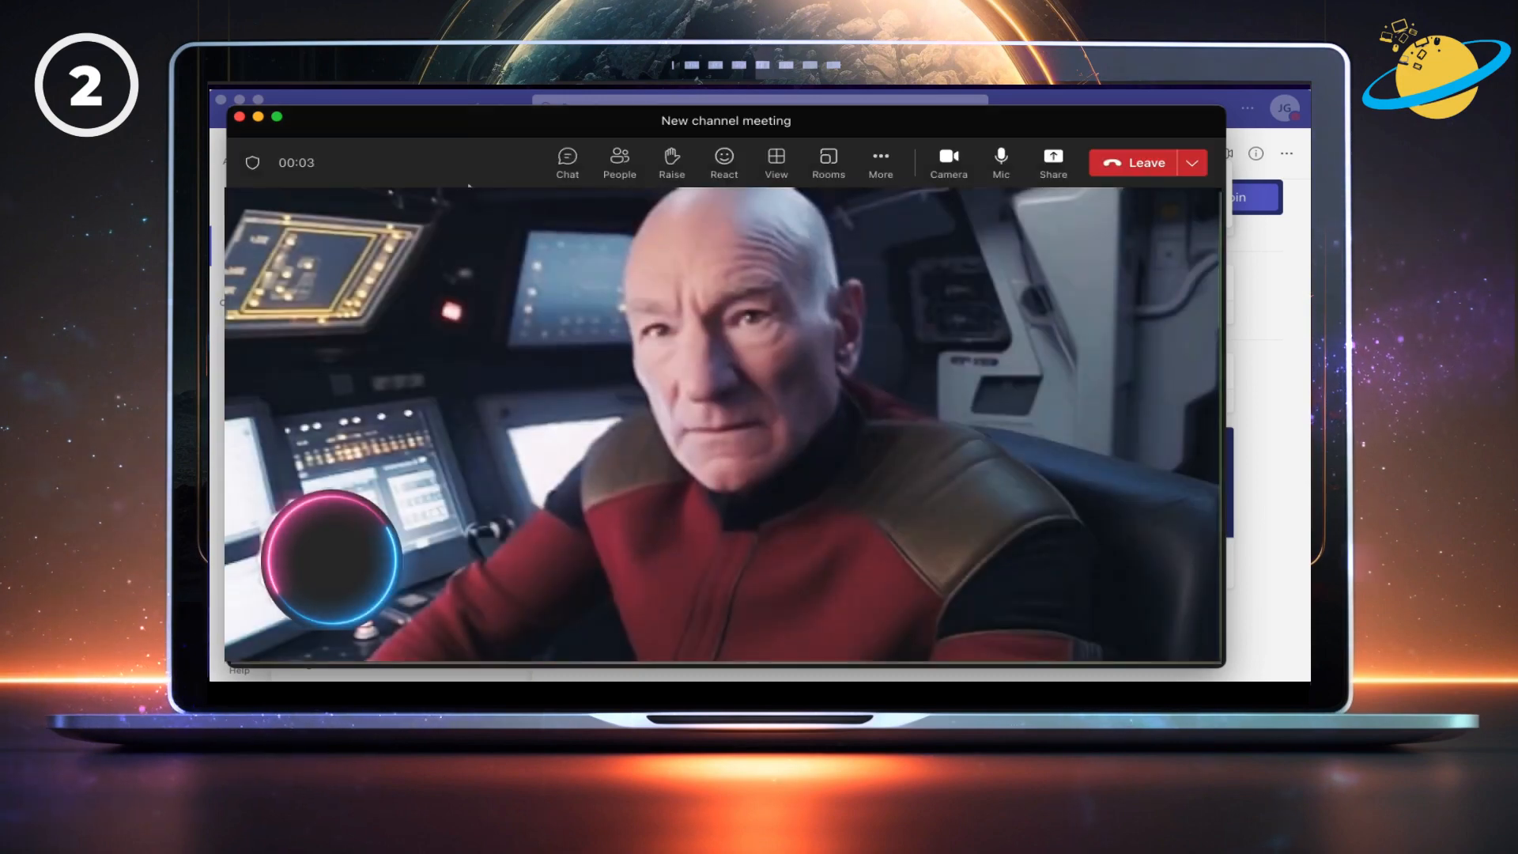